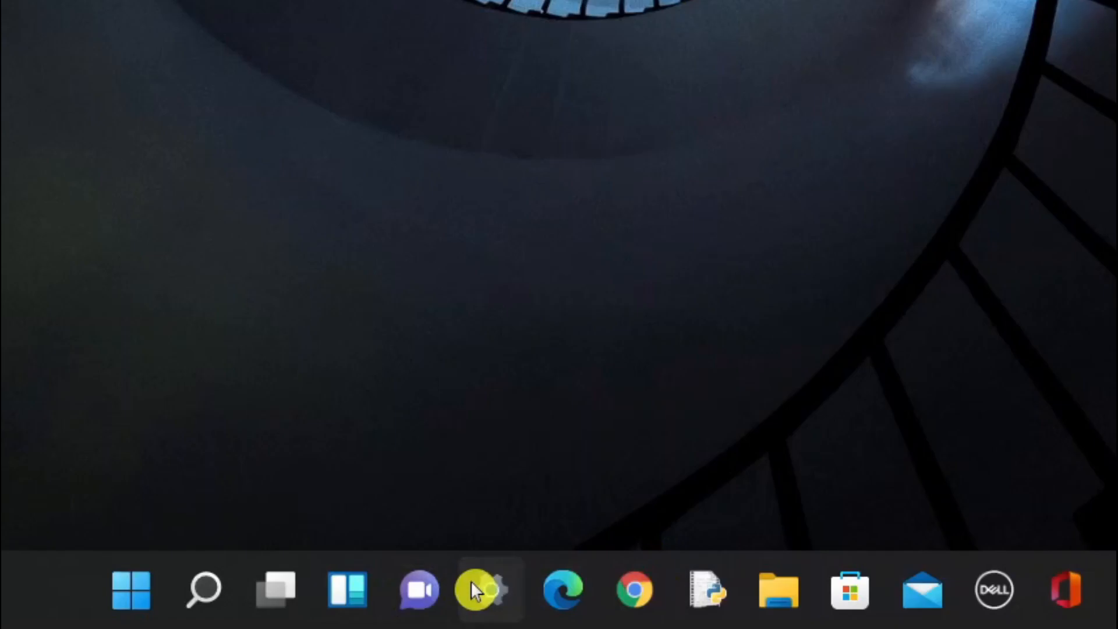
# Launch Windows Settings from the taskbar, landing on the System page.
pyautogui.click(488, 590)
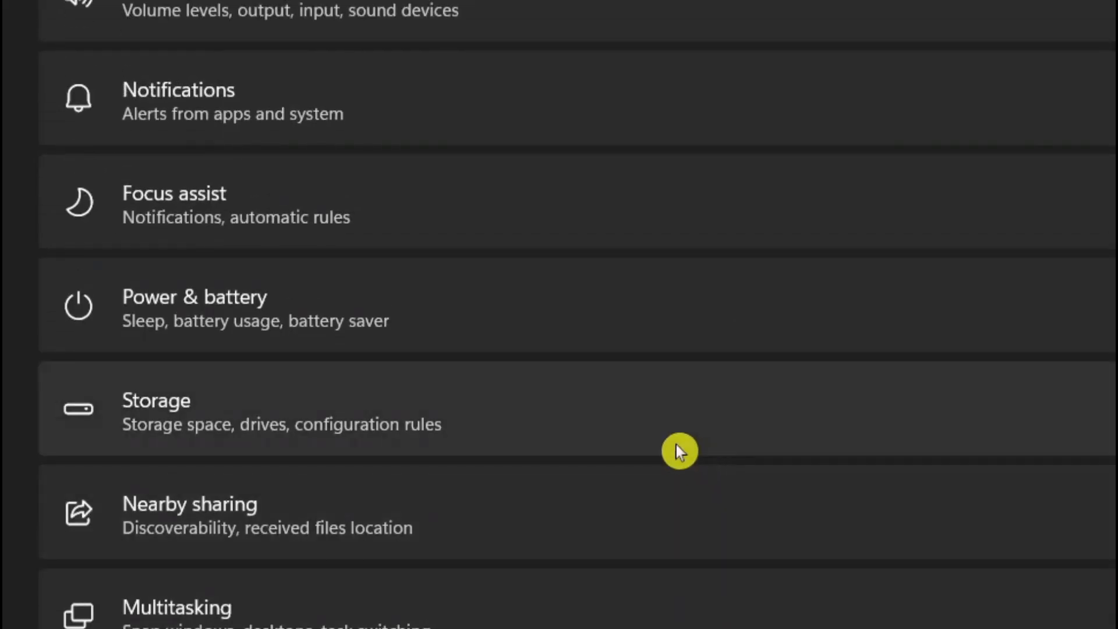
pyautogui.moveTo(208, 417)
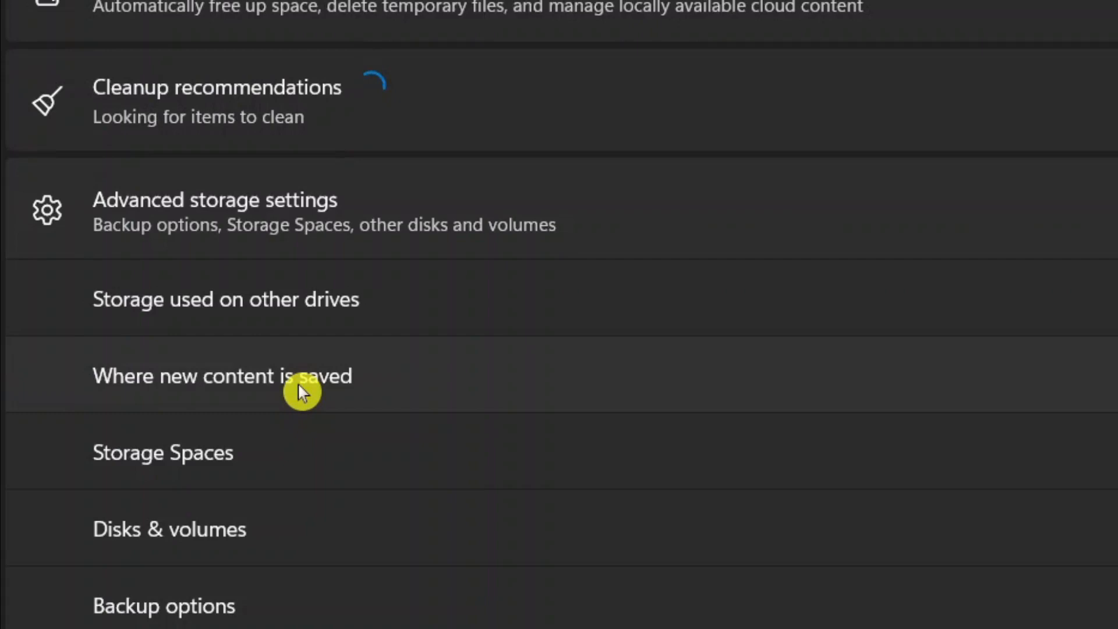
pyautogui.moveTo(413, 397)
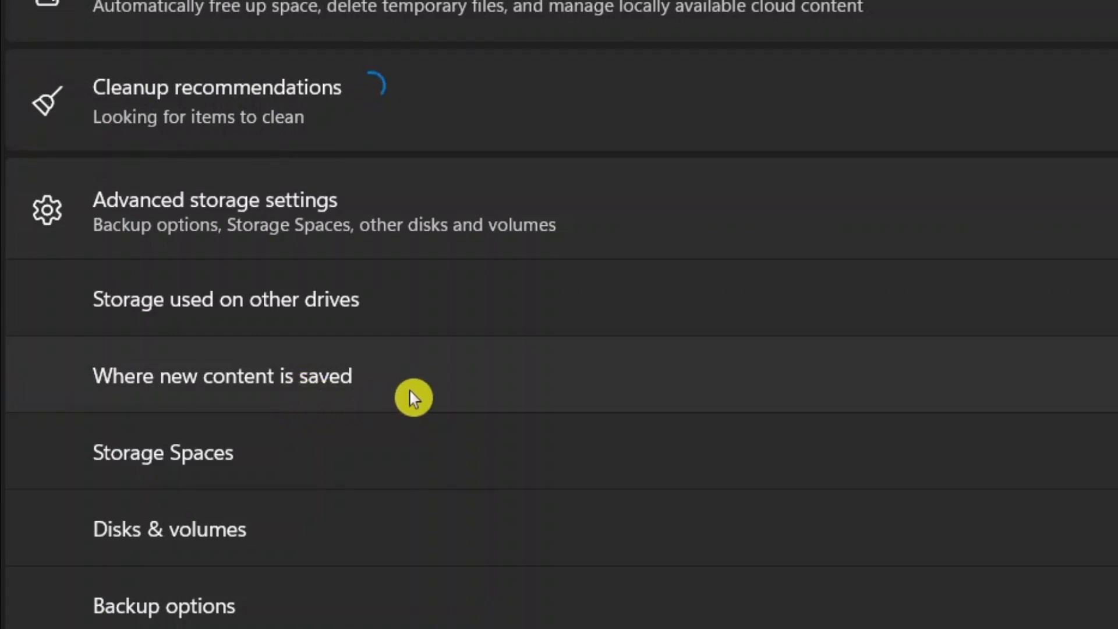
# Send new documents to Documents (D:) and apps, music, photos and movies to Media (E:).
pyautogui.click(221, 376)
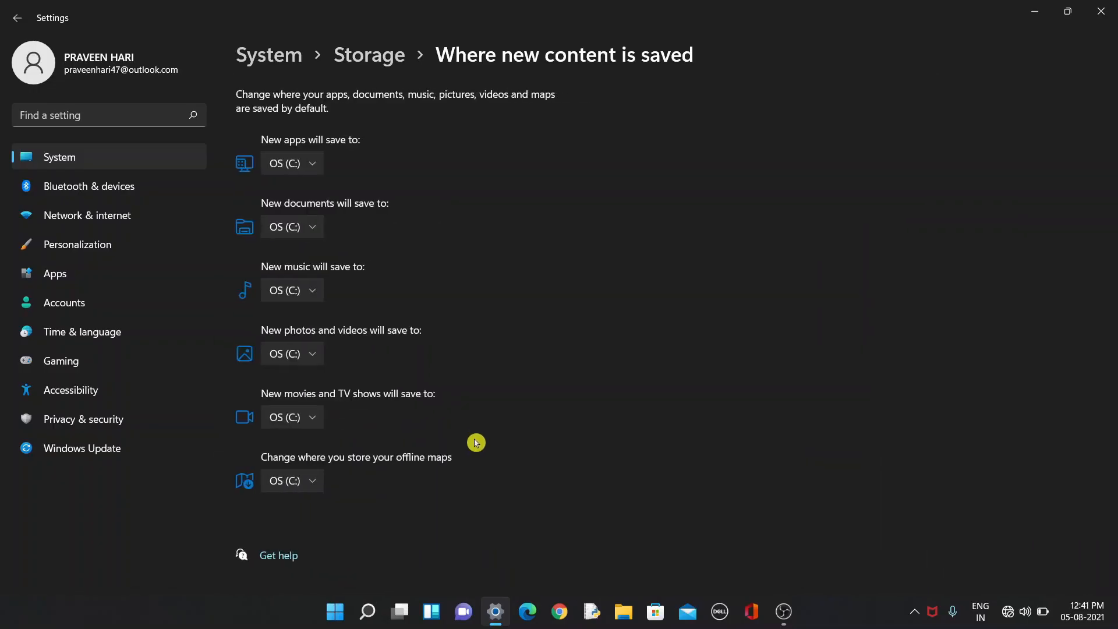
pyautogui.moveTo(325, 239)
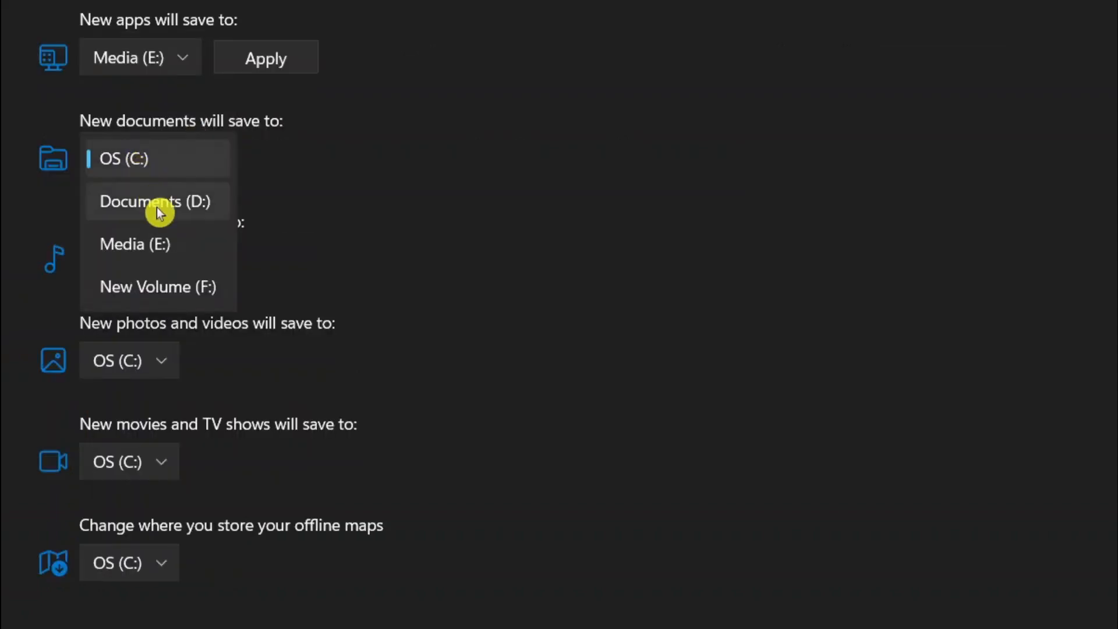
pyautogui.click(155, 202)
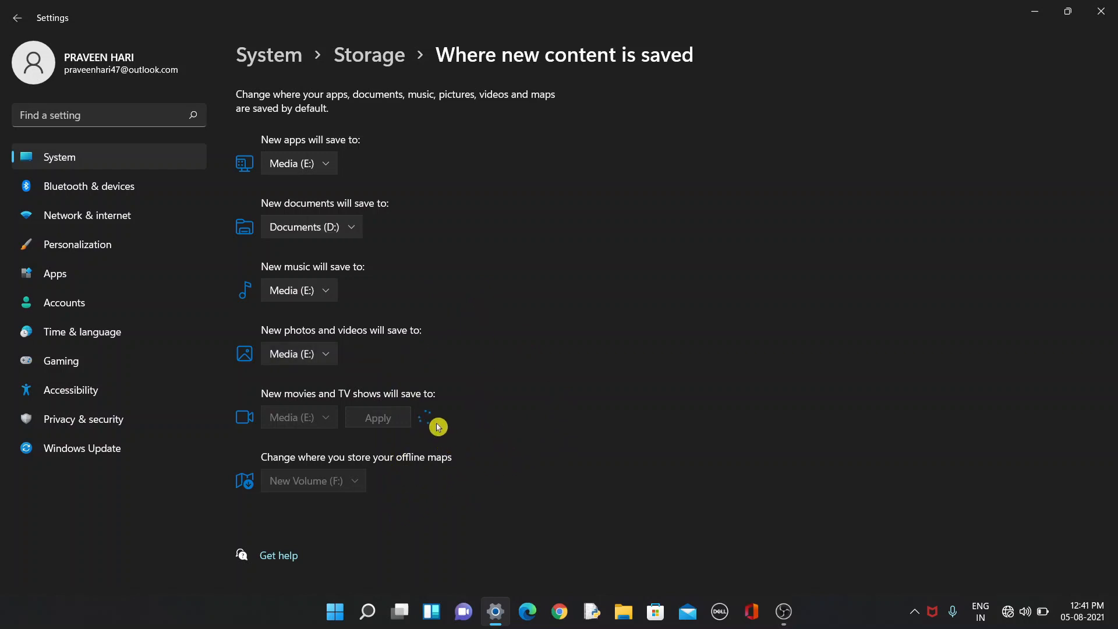
pyautogui.click(377, 417)
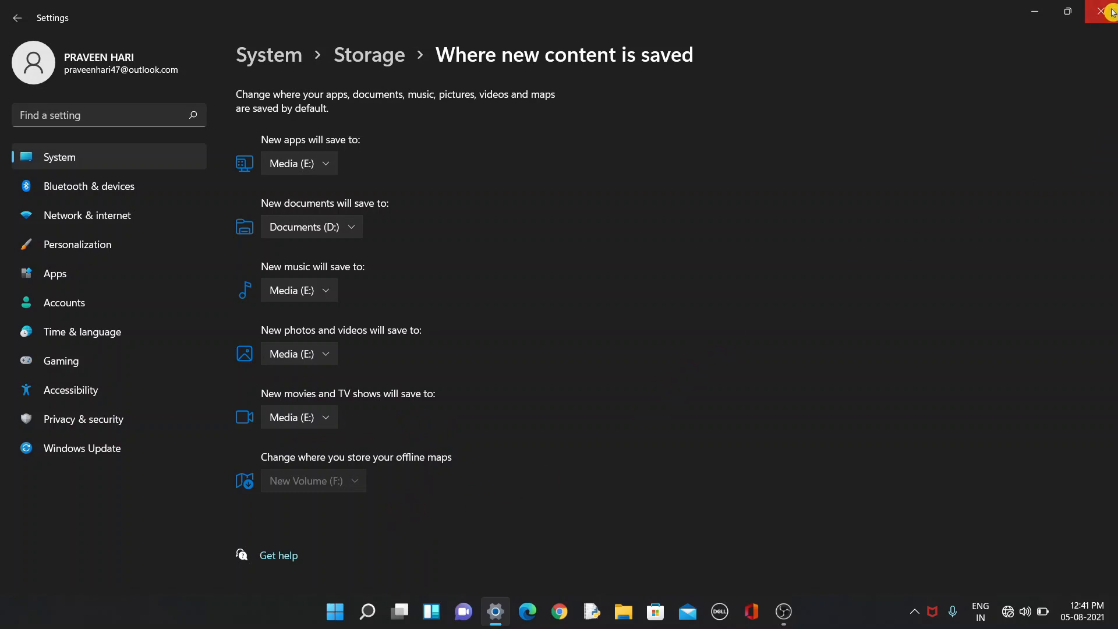
# Close Windows Settings, launch Chrome and reach its Settings page via the three-dot menu.
pyautogui.click(1110, 13)
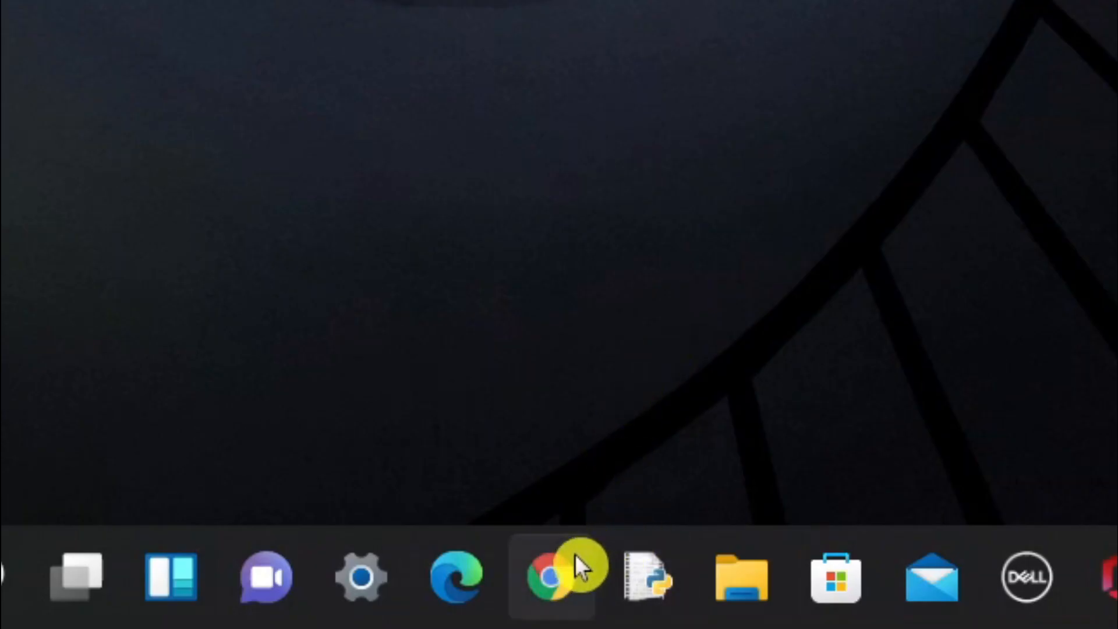
pyautogui.click(552, 576)
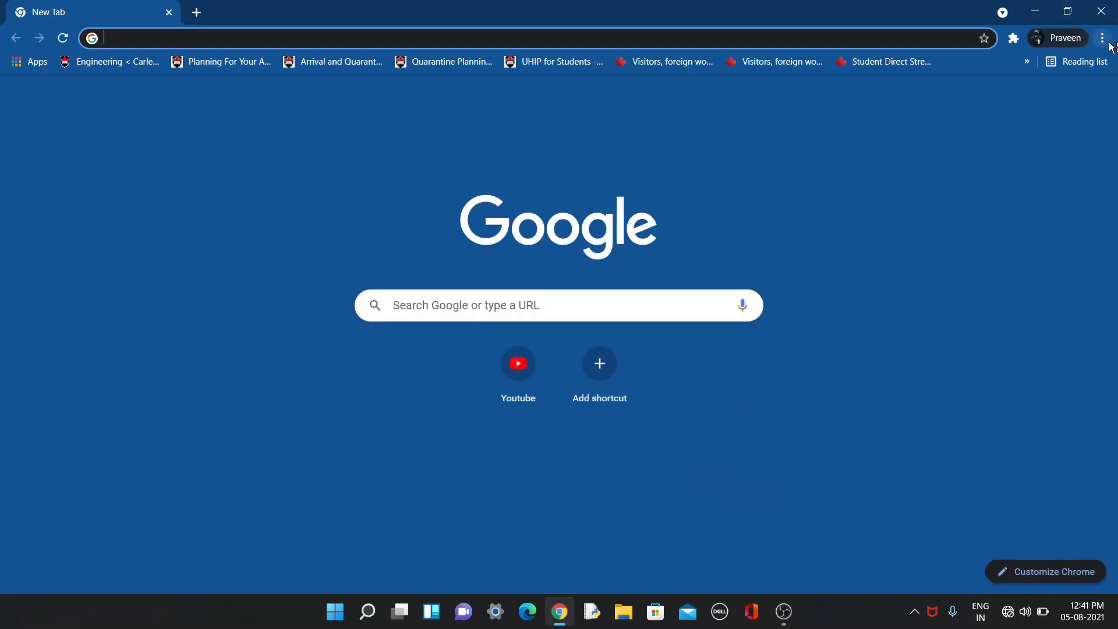
pyautogui.click(1104, 37)
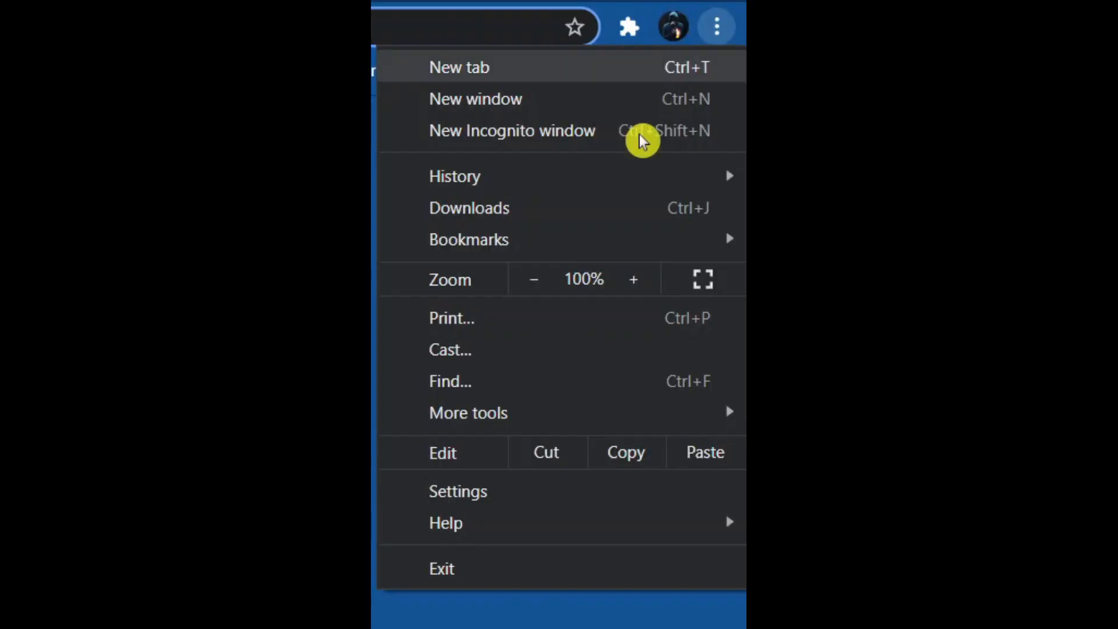
pyautogui.click(458, 490)
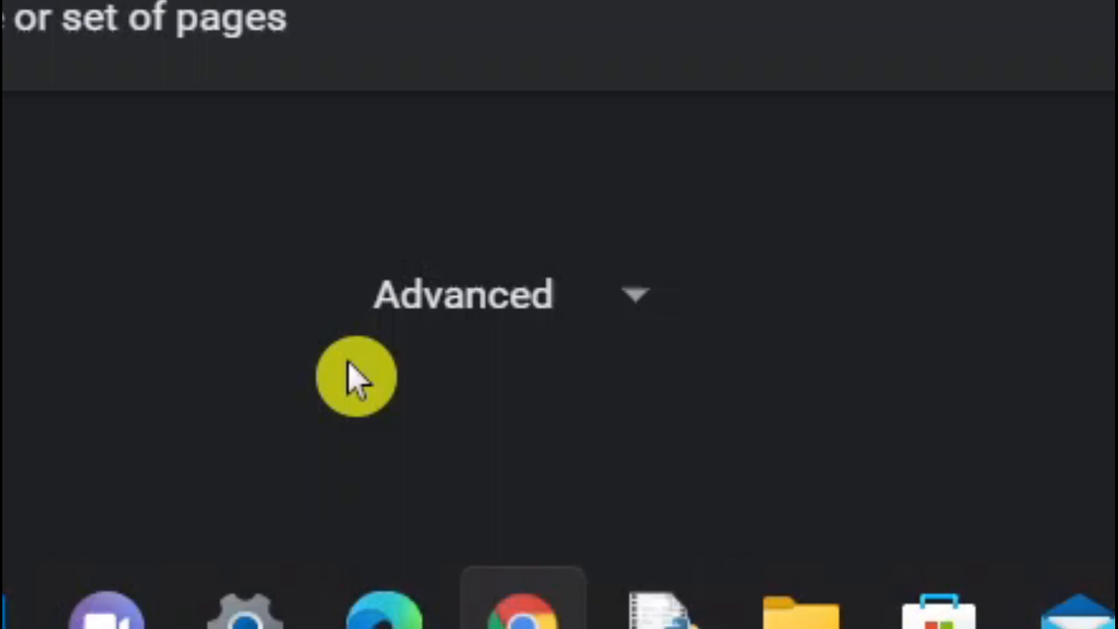
# Expand Chrome's advanced settings and begin changing the Downloads location from C:\.
pyautogui.click(464, 295)
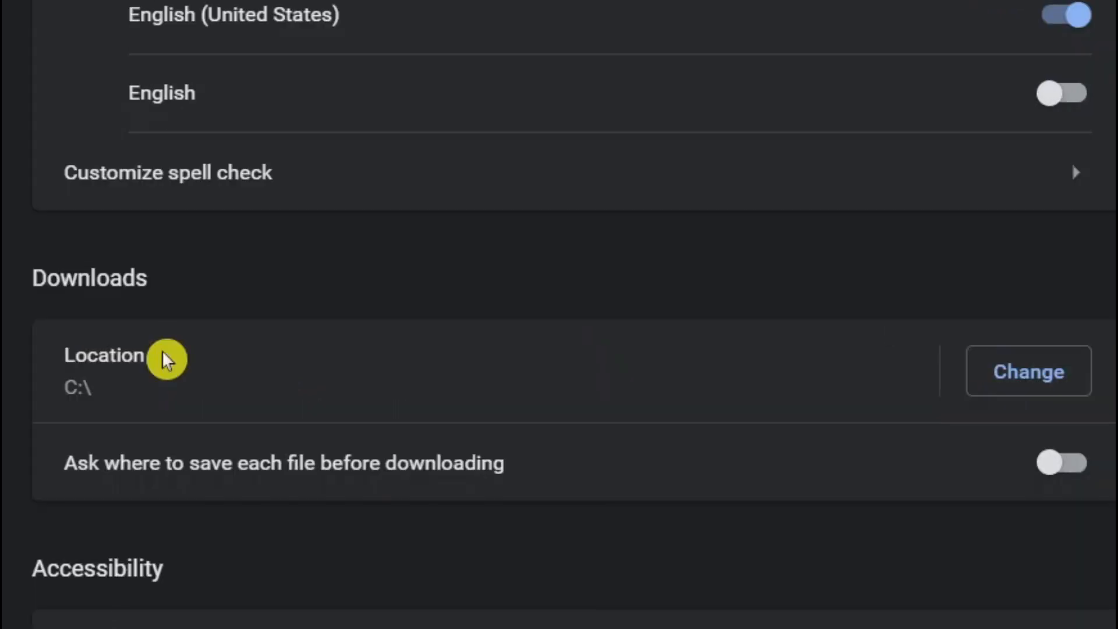
pyautogui.moveTo(157, 410)
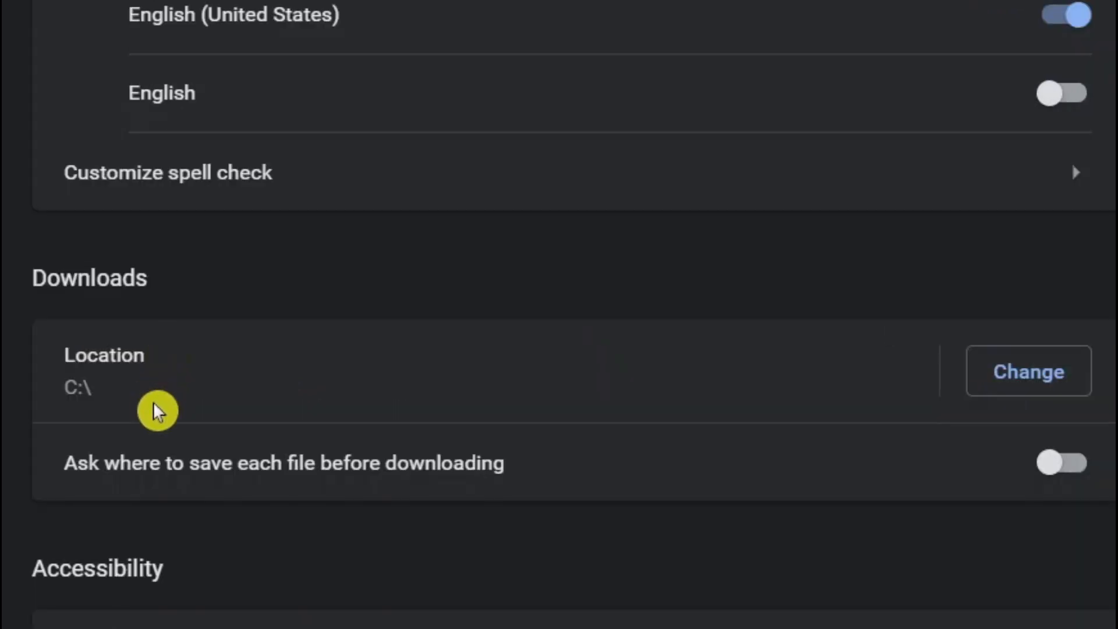
pyautogui.moveTo(310, 379)
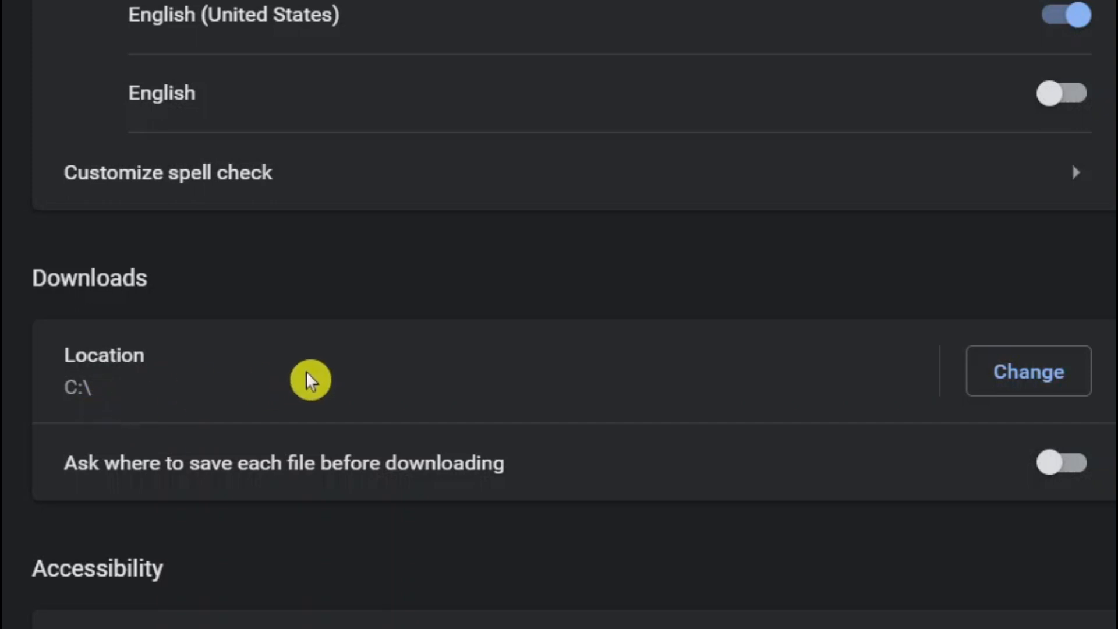
pyautogui.click(1027, 370)
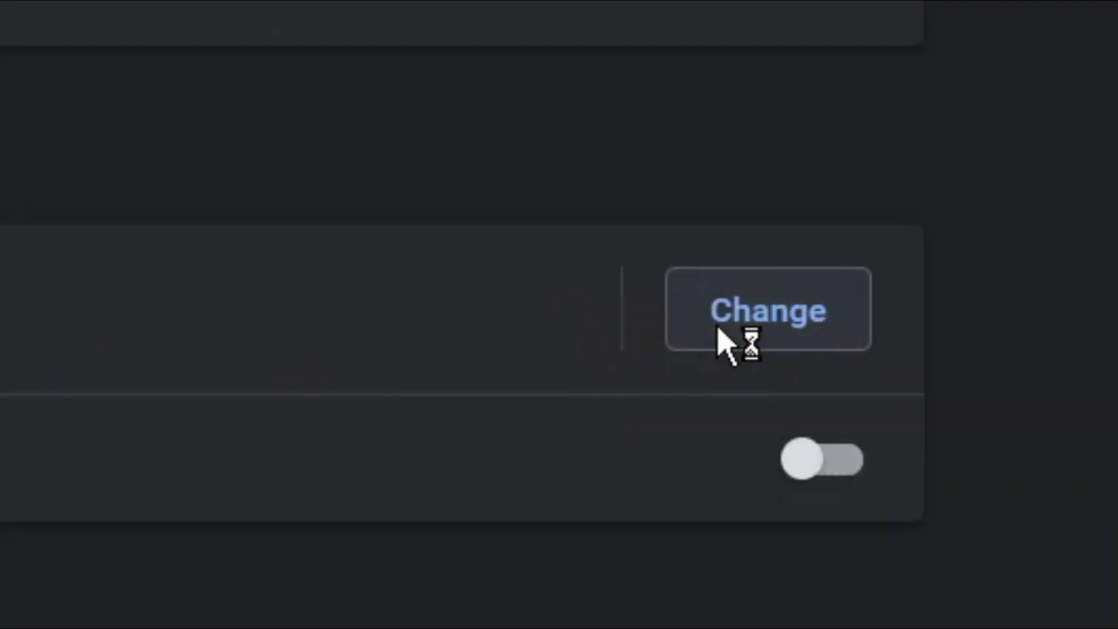
# Browse the folder picker to the Media (E:) drive as the new download folder.
pyautogui.click(767, 309)
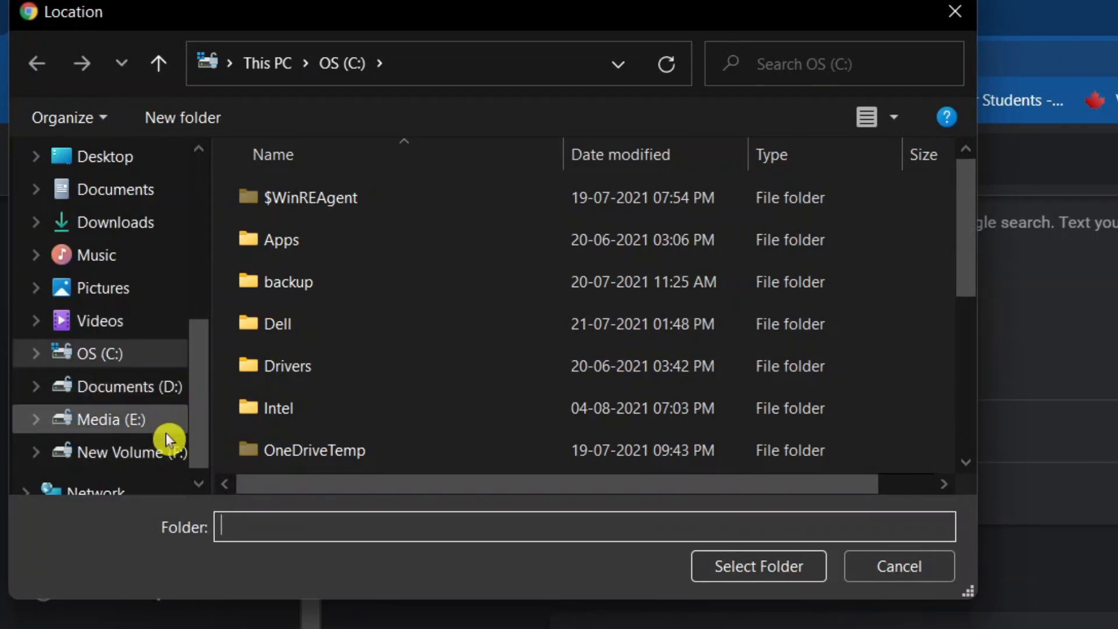
pyautogui.click(101, 418)
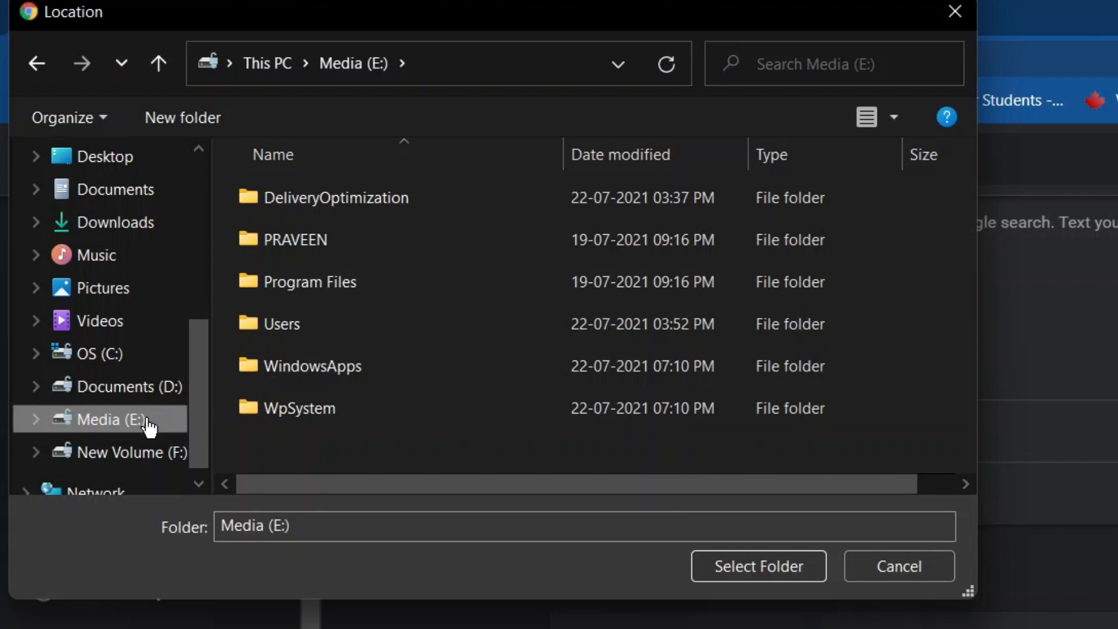
pyautogui.moveTo(199, 409)
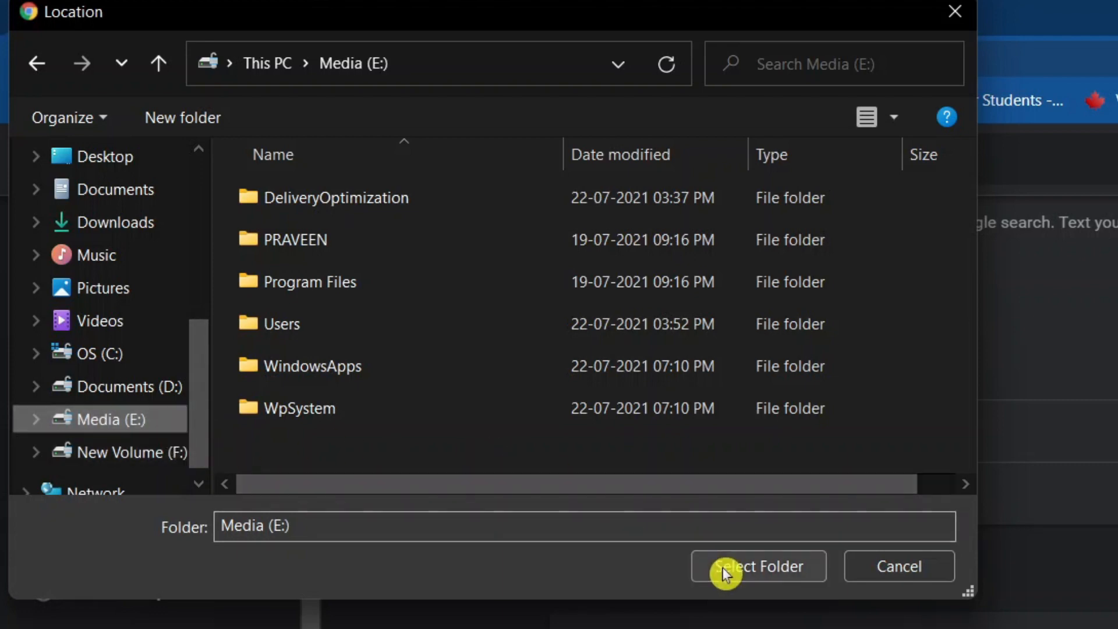
# Confirm the folder so Chrome's download location reads E:\.
pyautogui.click(757, 566)
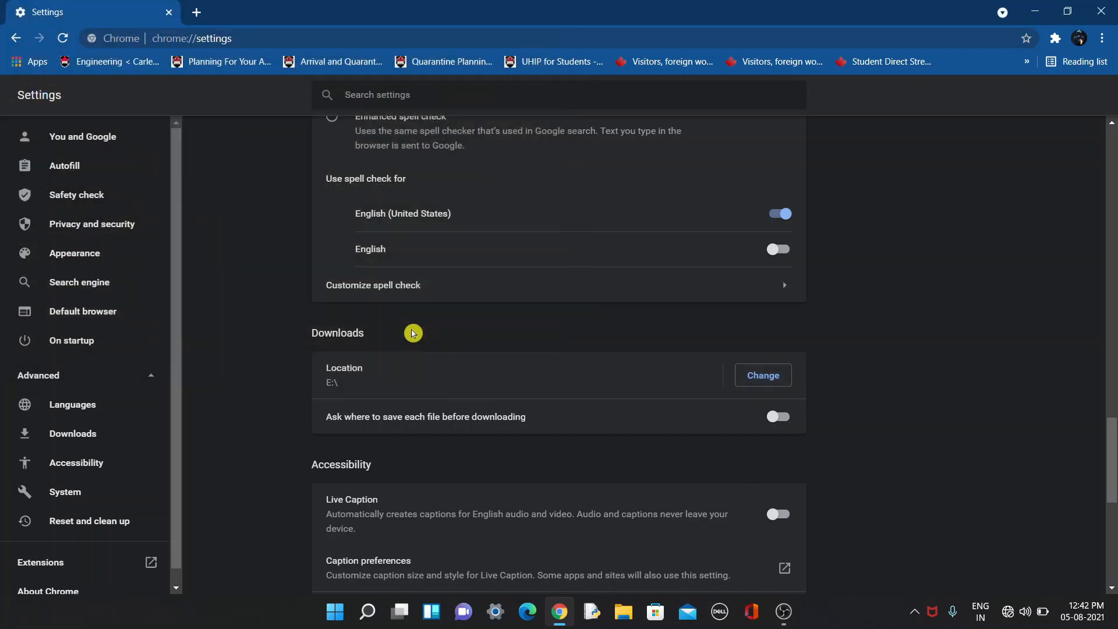
pyautogui.moveTo(728, 399)
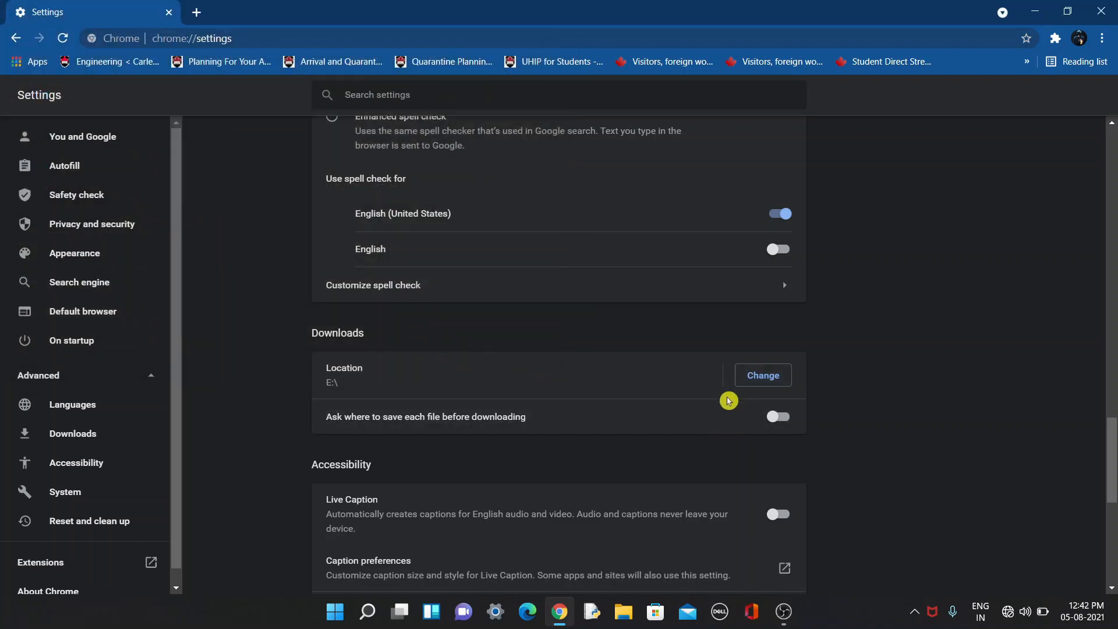
pyautogui.scroll(-3)
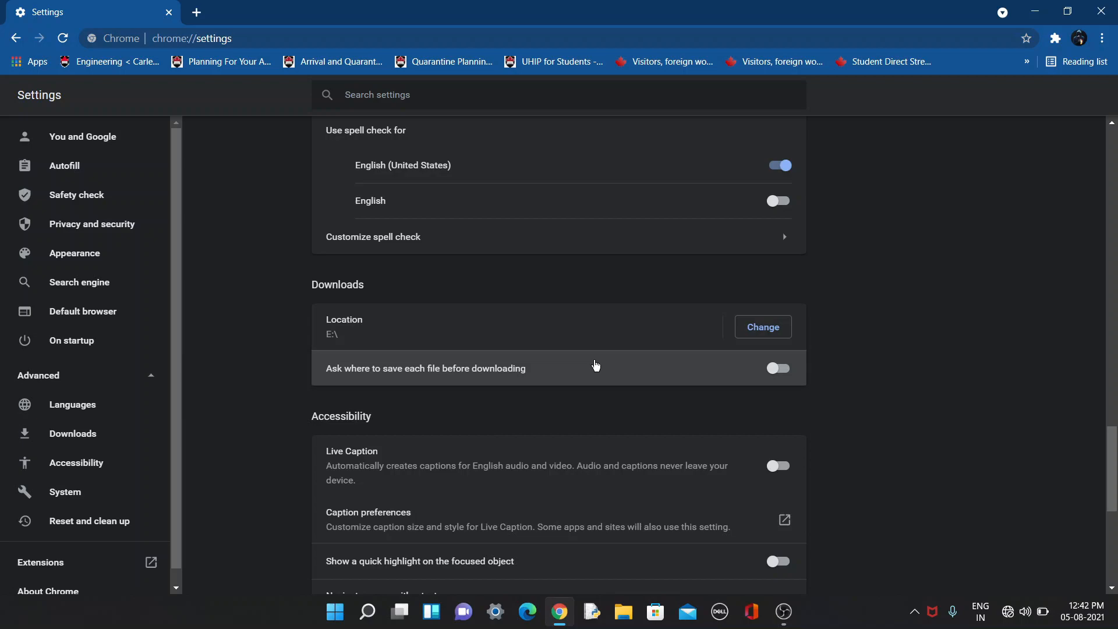